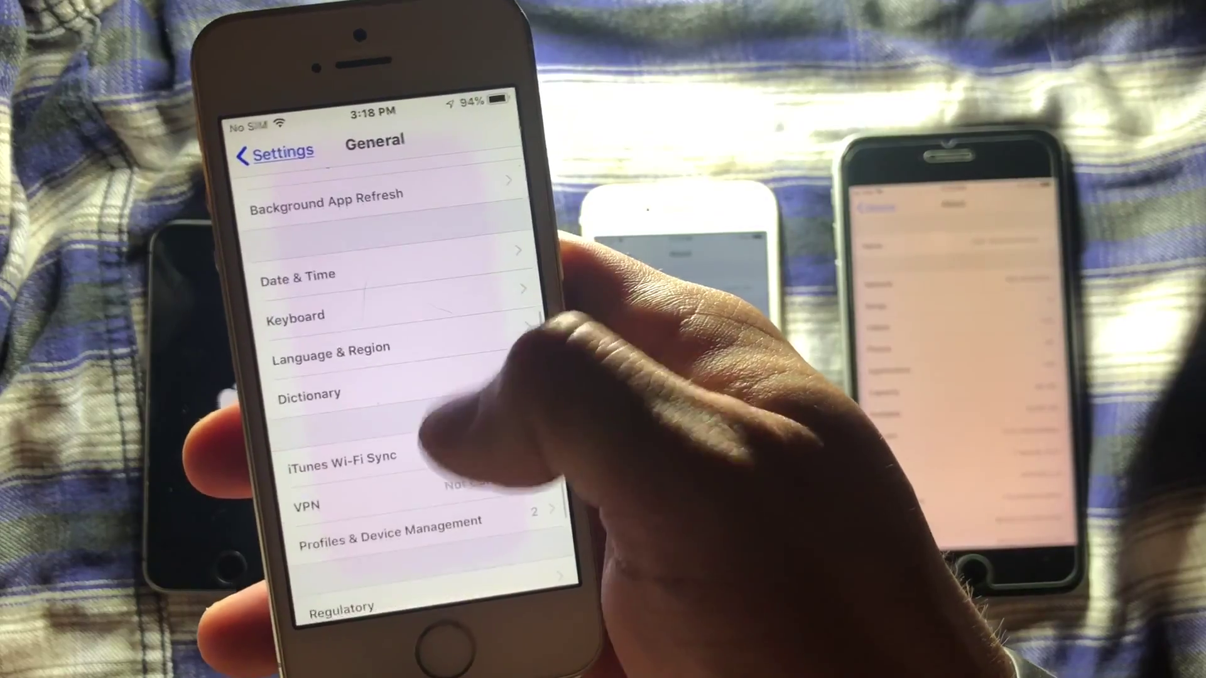
From General, open Profiles & Device Management to view the iOS 12 beta profile and enterprise certificate.
click(387, 522)
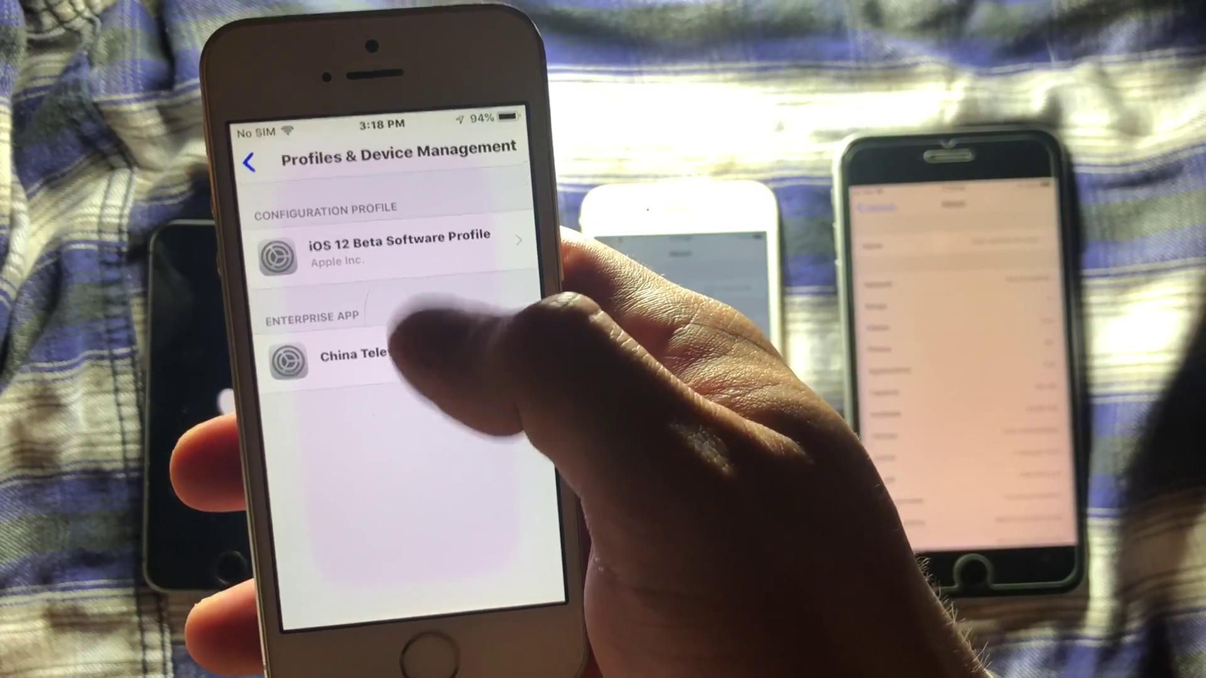